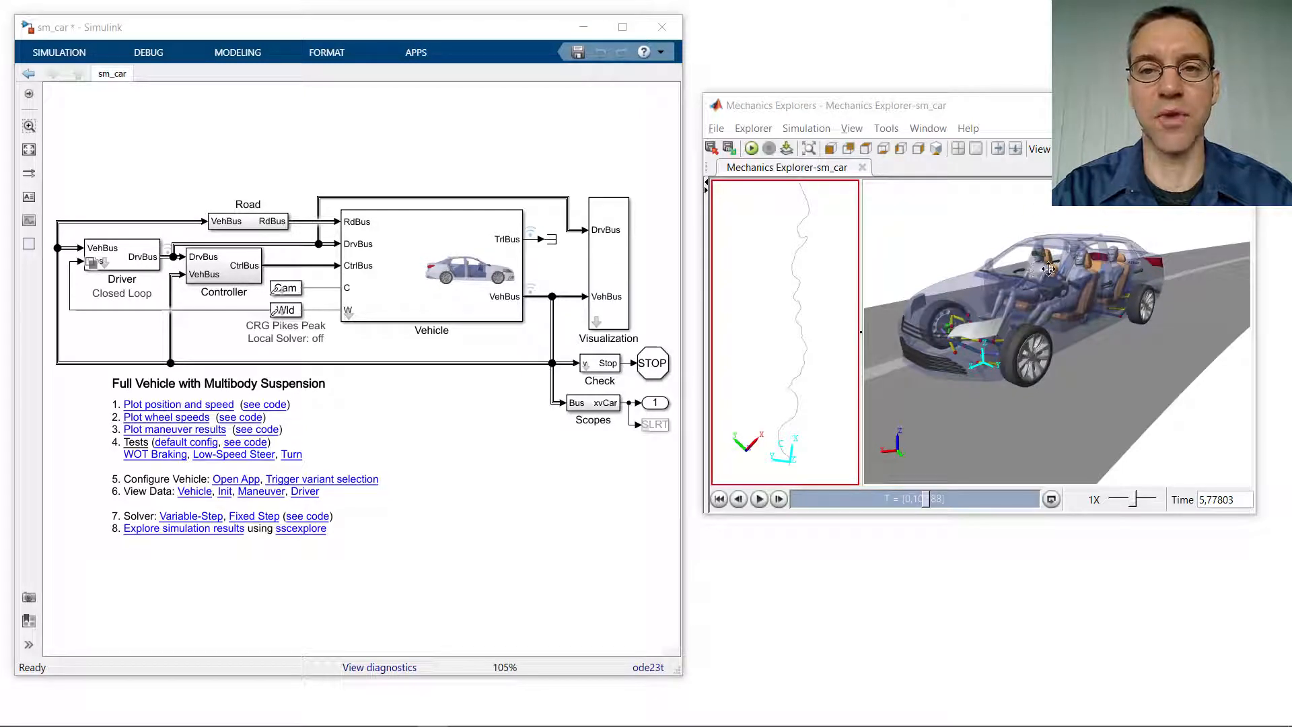
{"action": "mouse_move", "coordinate": [814, 360]}
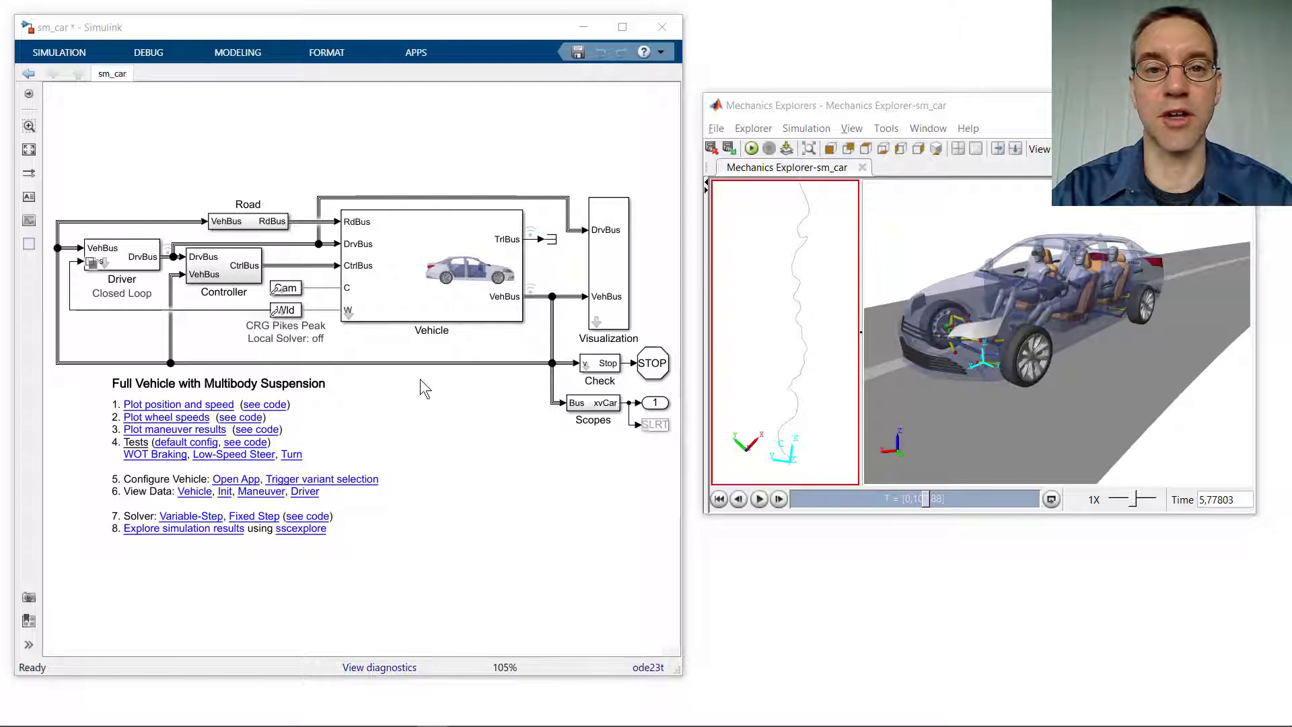
Open the Vehicle block and its inner car Vehicle subsystem to reach Chassis, Brakes and Powertrain
{"action": "double_click", "coordinate": [431, 264]}
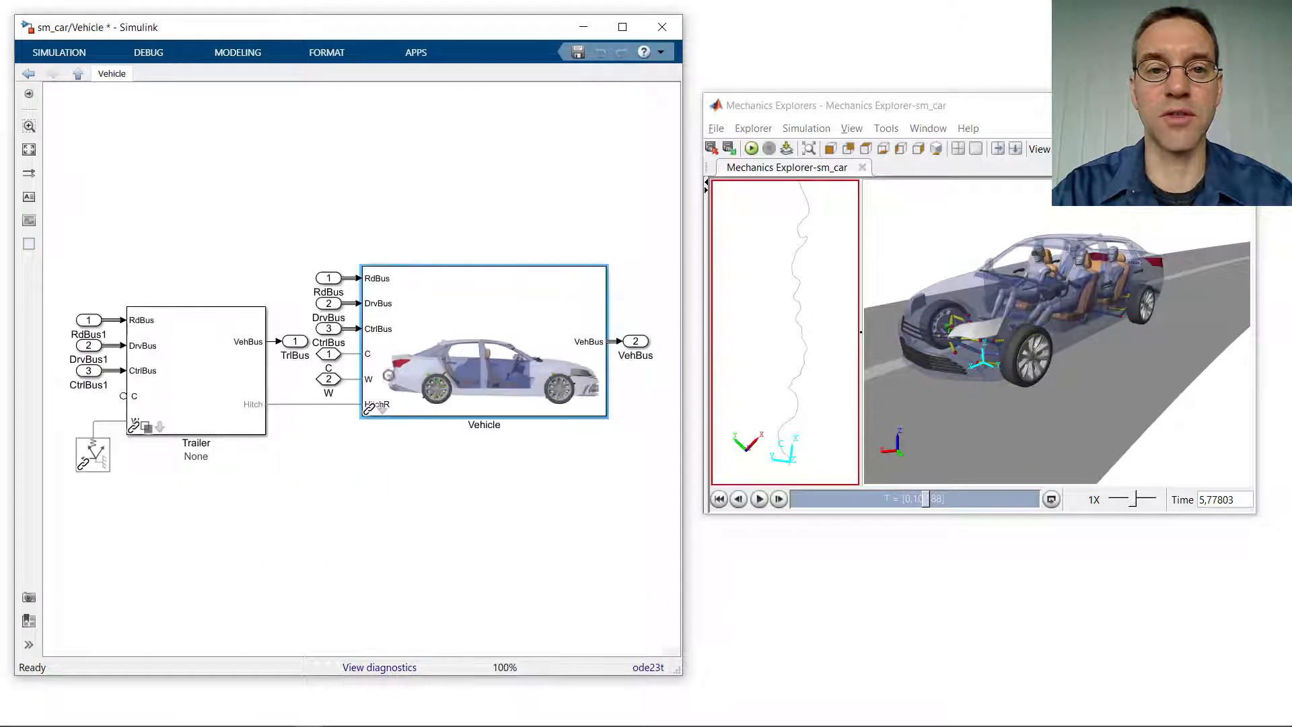
{"action": "left_click", "coordinate": [484, 338]}
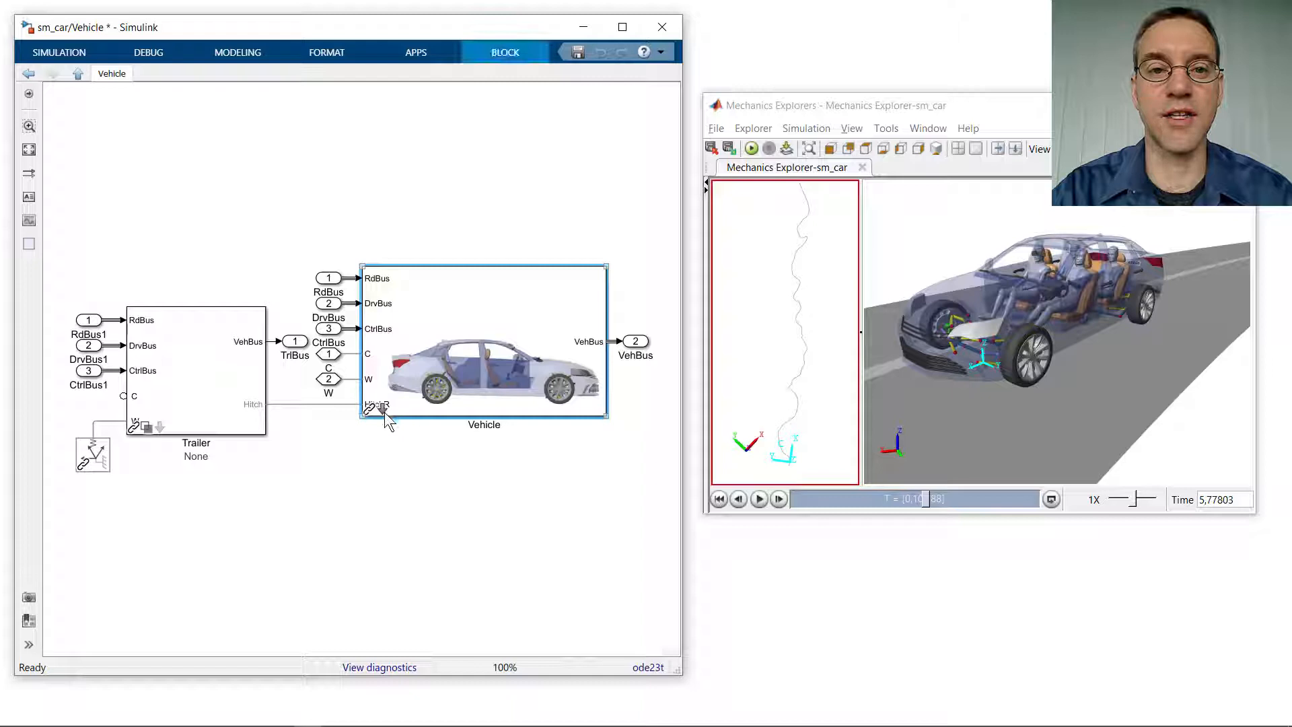
{"action": "double_click", "coordinate": [484, 370]}
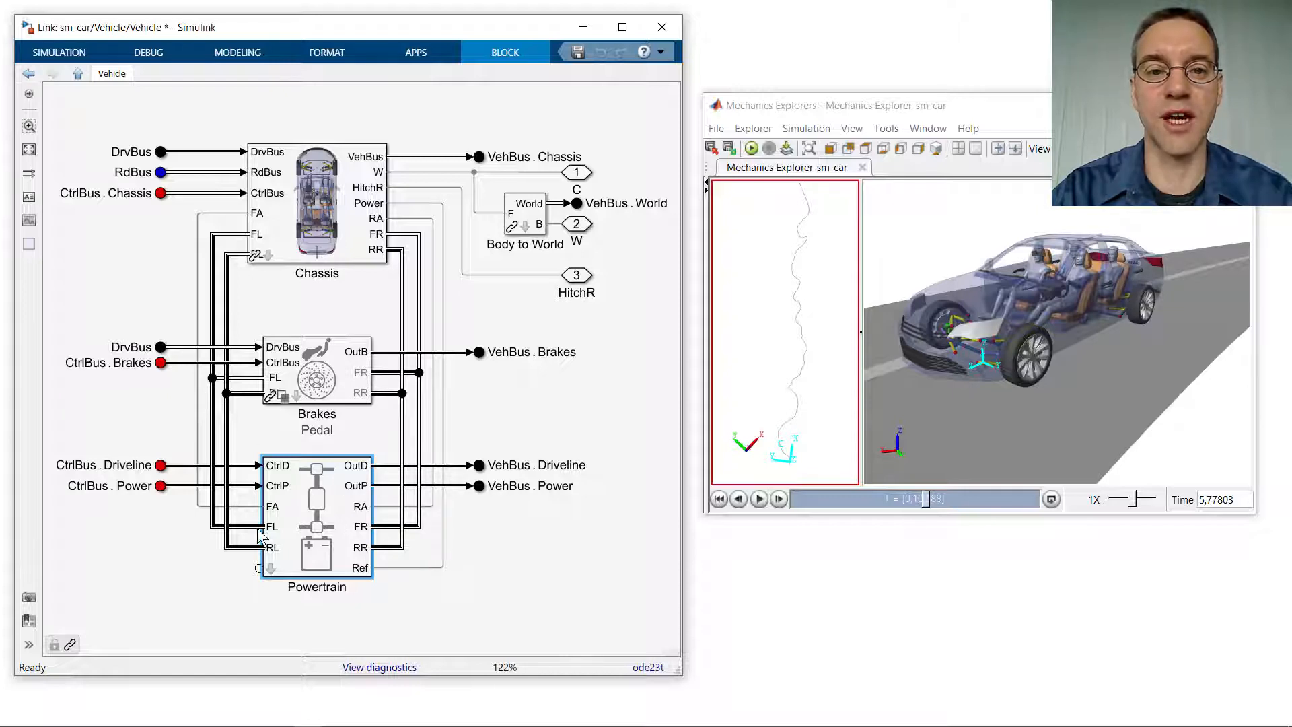
Open the Powertrain block to view the IndepFRDiffFDiffR driveline and Electric2Motor blocks
{"action": "double_click", "coordinate": [316, 511]}
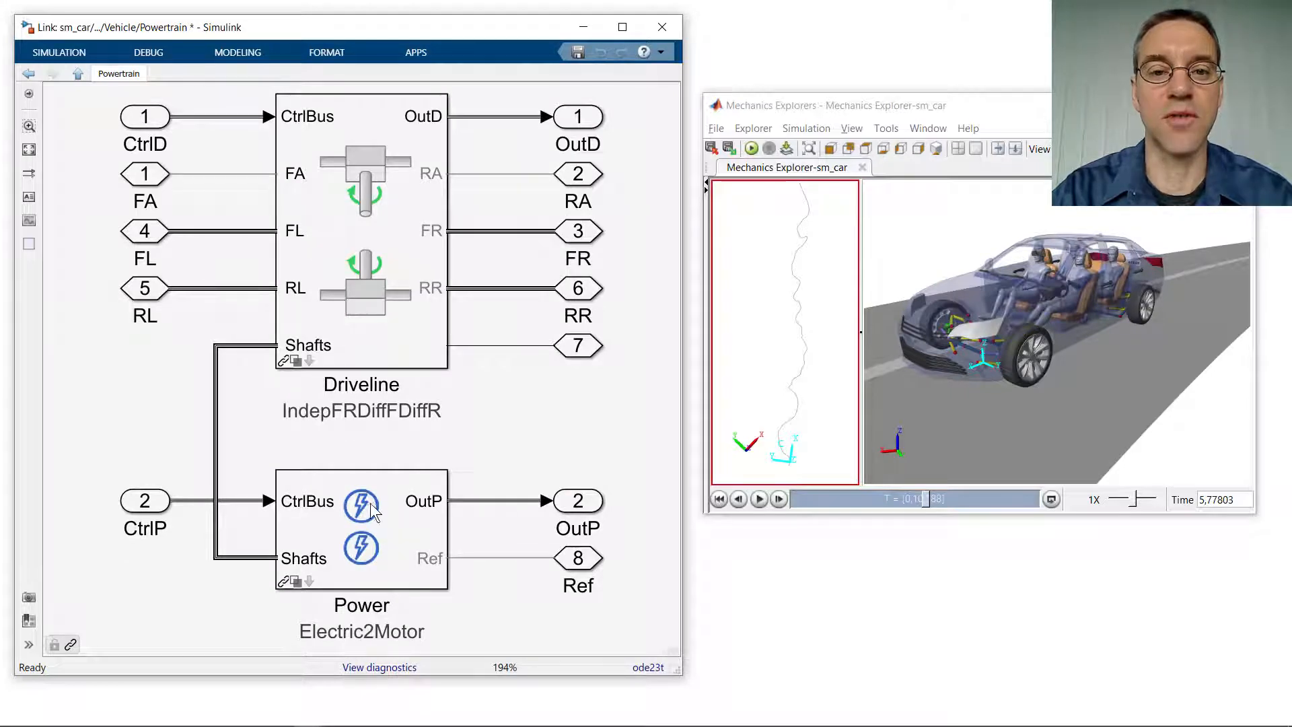
{"action": "mouse_move", "coordinate": [400, 177]}
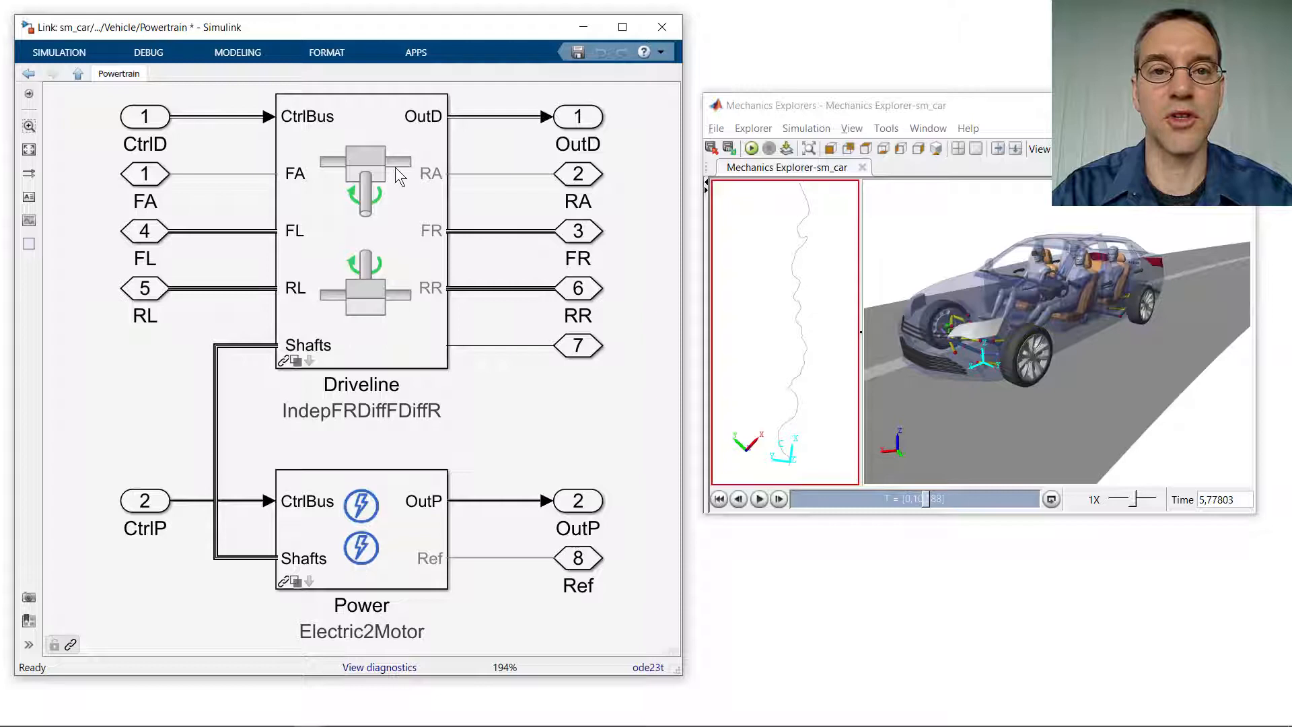
{"action": "mouse_move", "coordinate": [400, 298]}
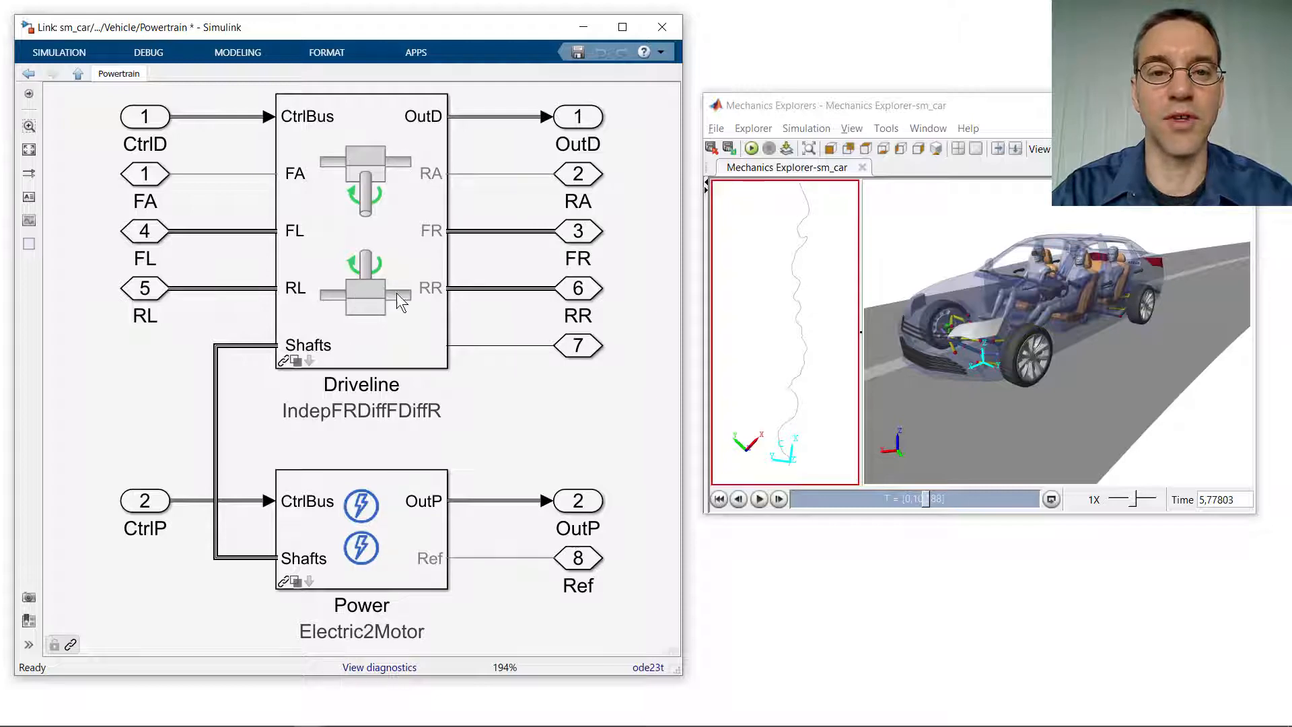
{"action": "mouse_move", "coordinate": [309, 590]}
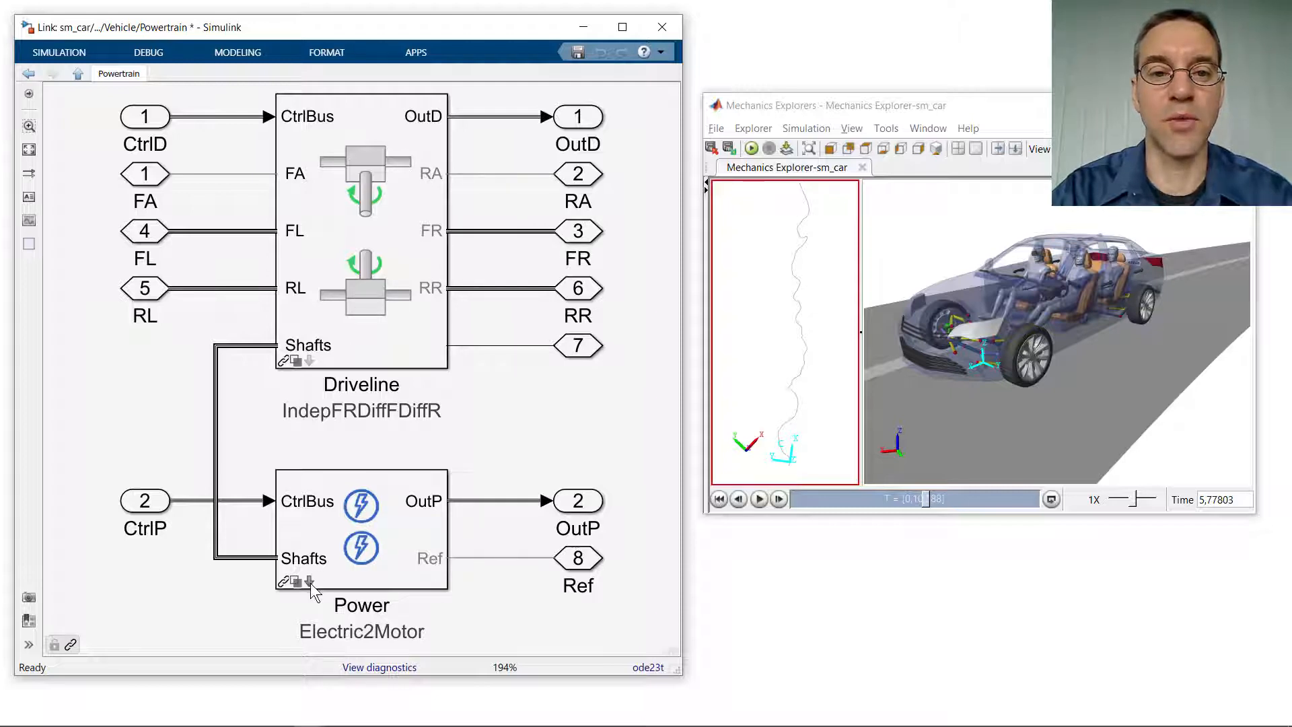
{"action": "double_click", "coordinate": [361, 528]}
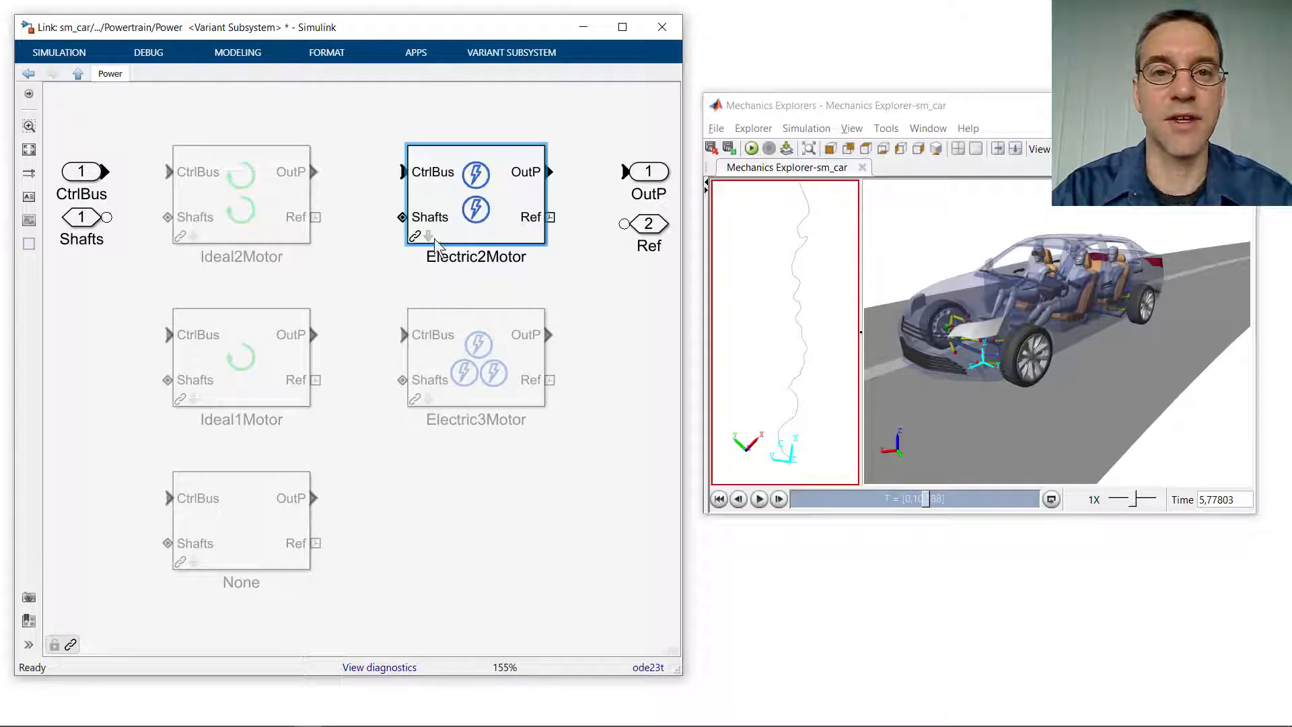
{"action": "double_click", "coordinate": [476, 194]}
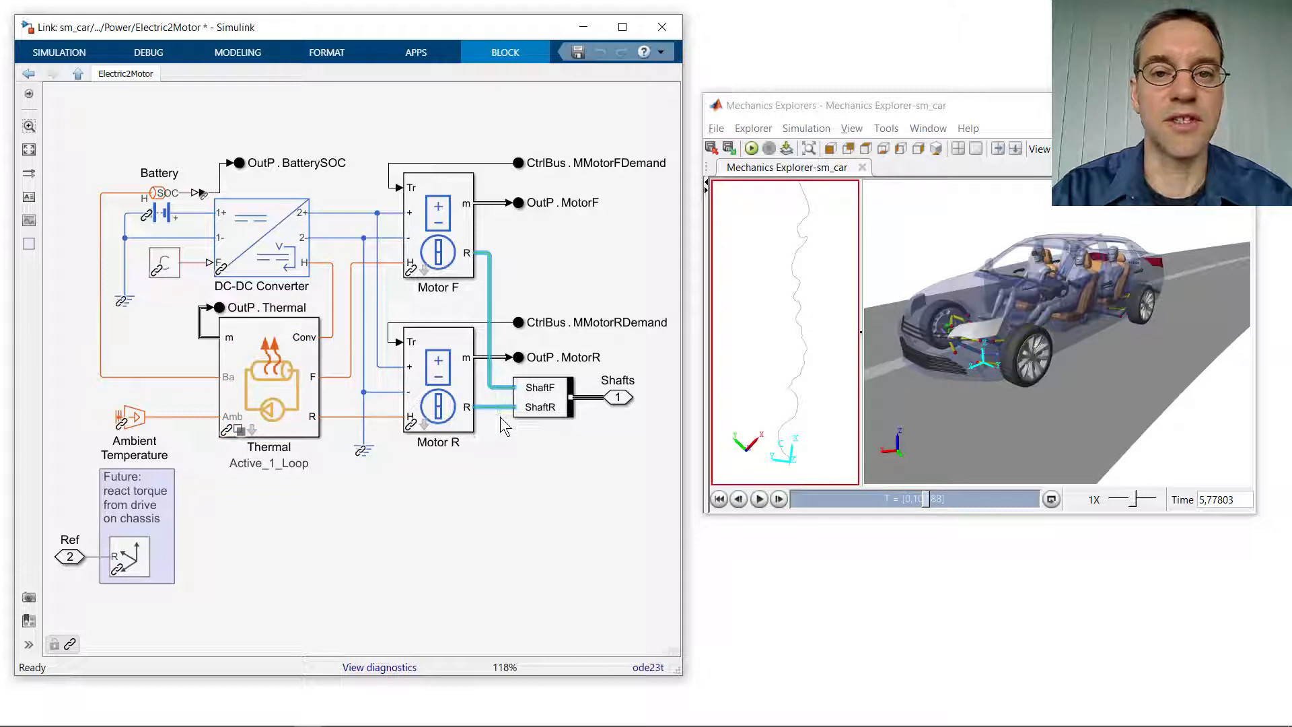
{"action": "left_click", "coordinate": [261, 238]}
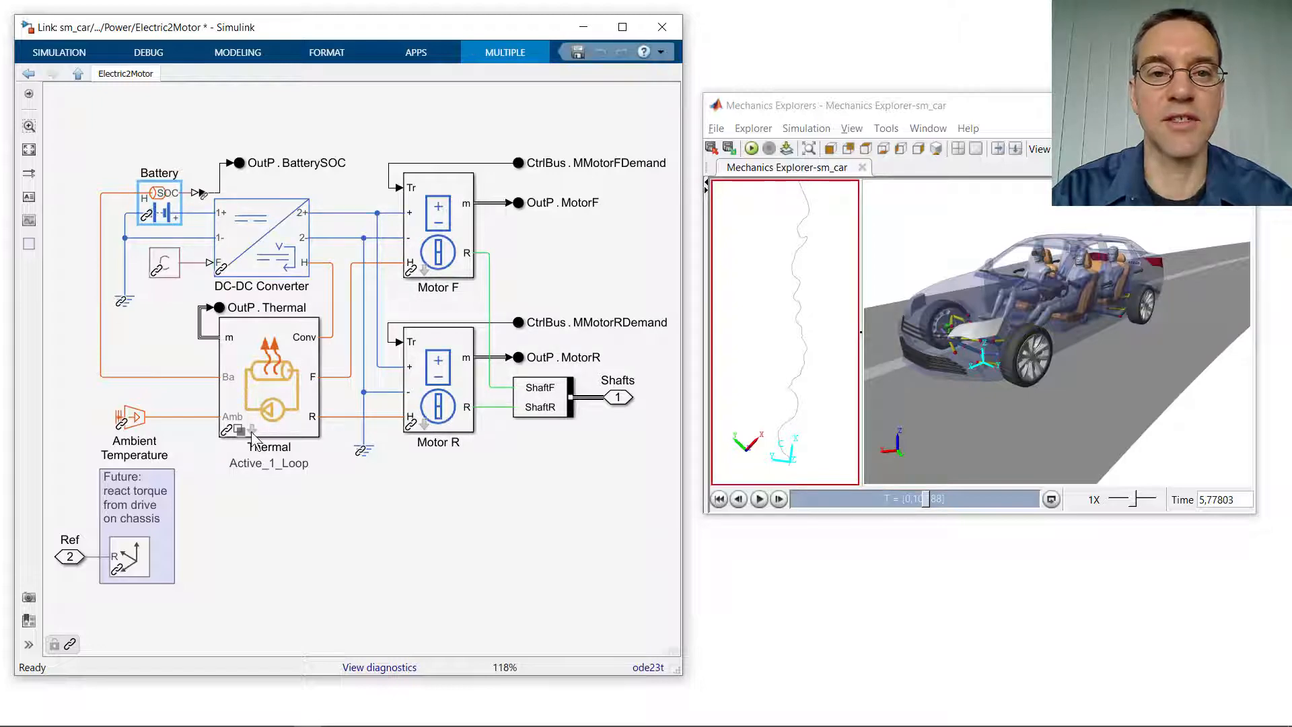
{"action": "double_click", "coordinate": [268, 379]}
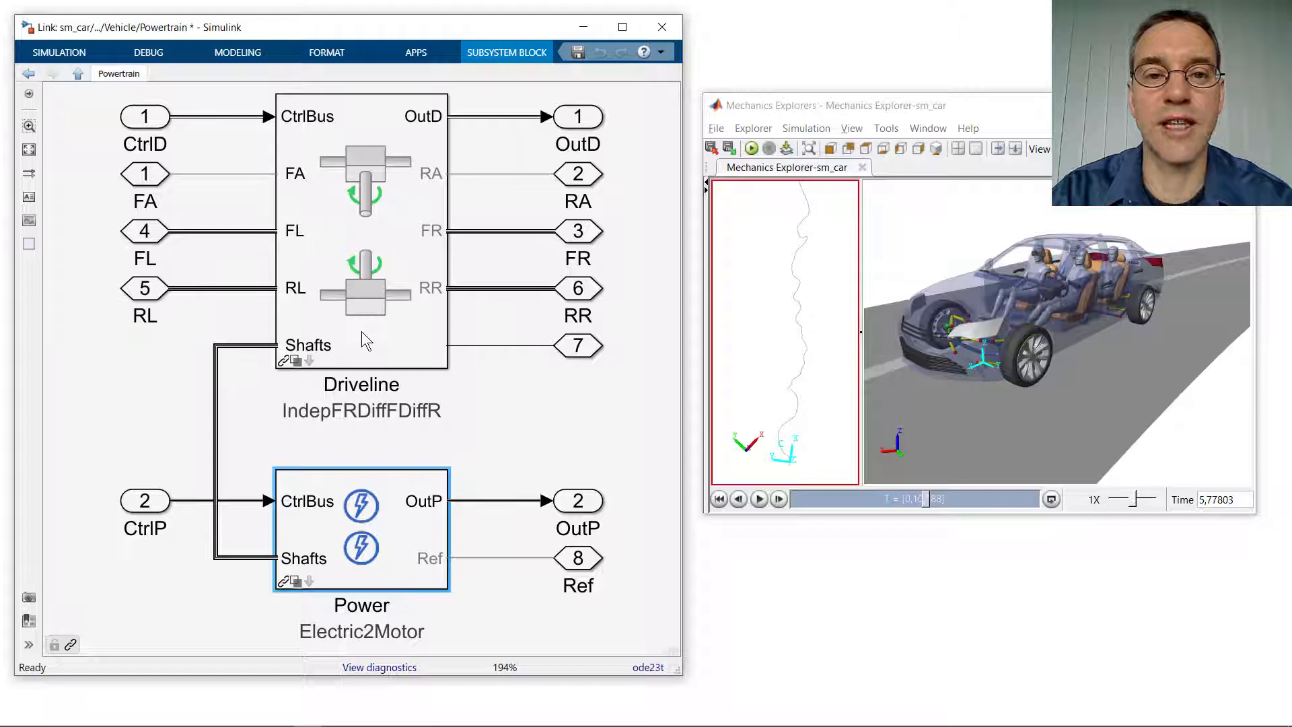
{"action": "mouse_move", "coordinate": [366, 191]}
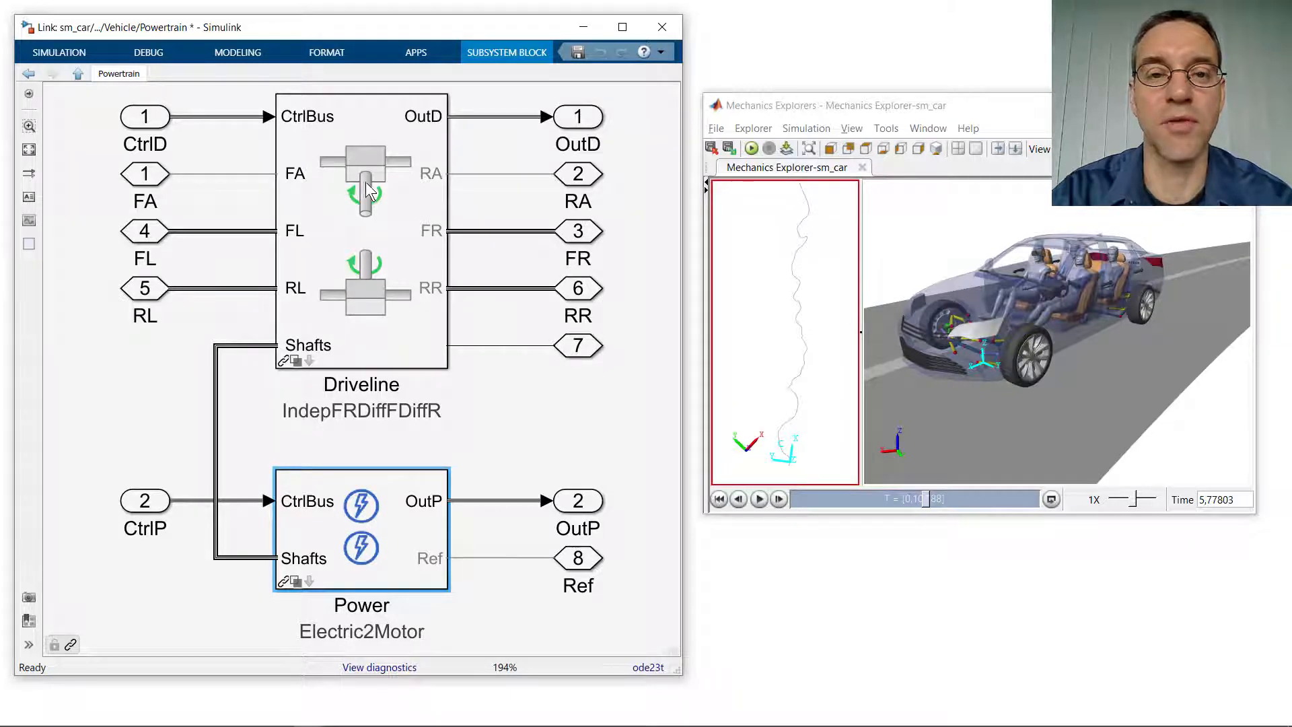
{"action": "mouse_move", "coordinate": [474, 369]}
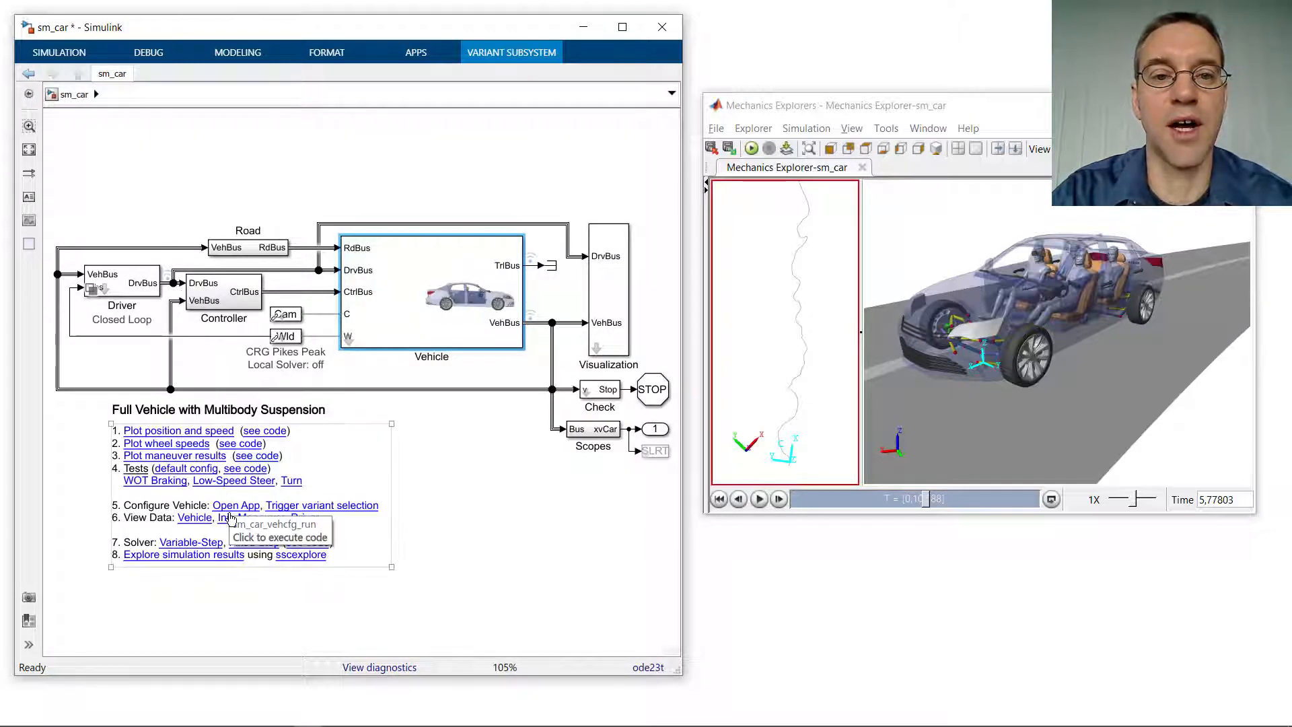
In the configuration app, choose the Front 3D CVpCV | Rear 1D | 3 Shaft driveline and configure the model
{"action": "left_click", "coordinate": [235, 505]}
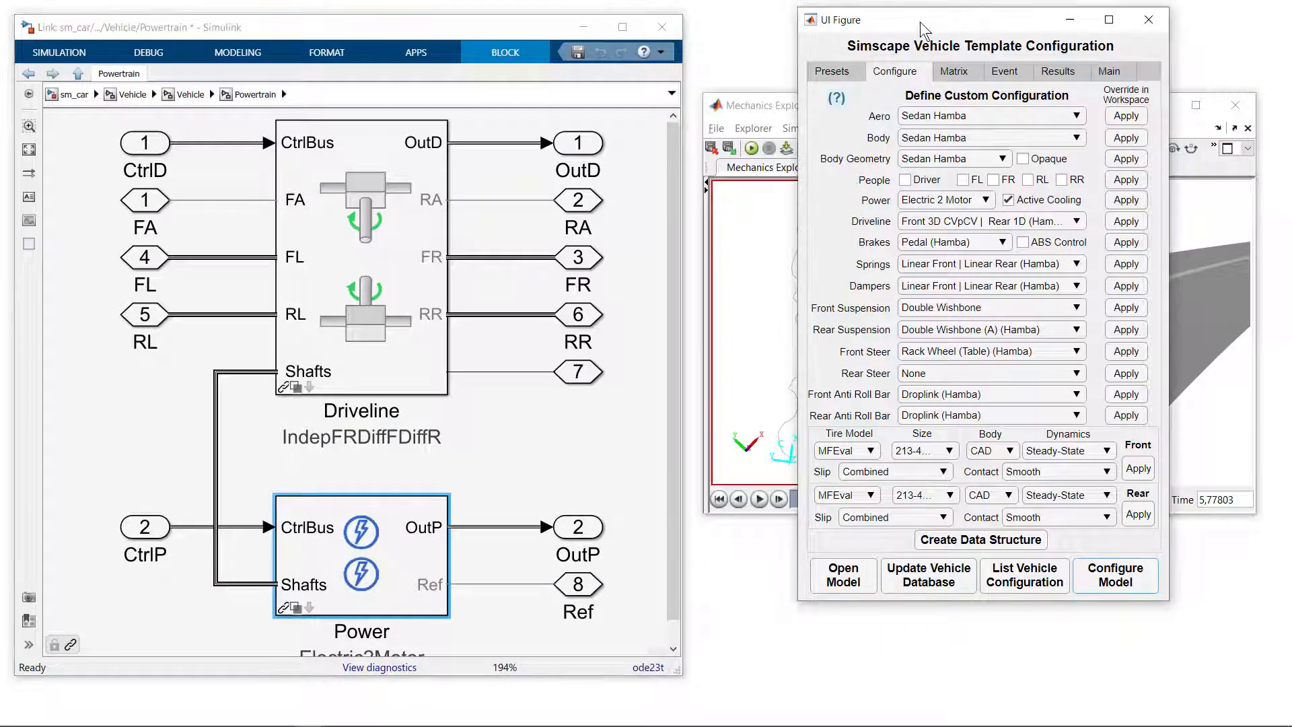
{"action": "mouse_move", "coordinate": [1114, 574]}
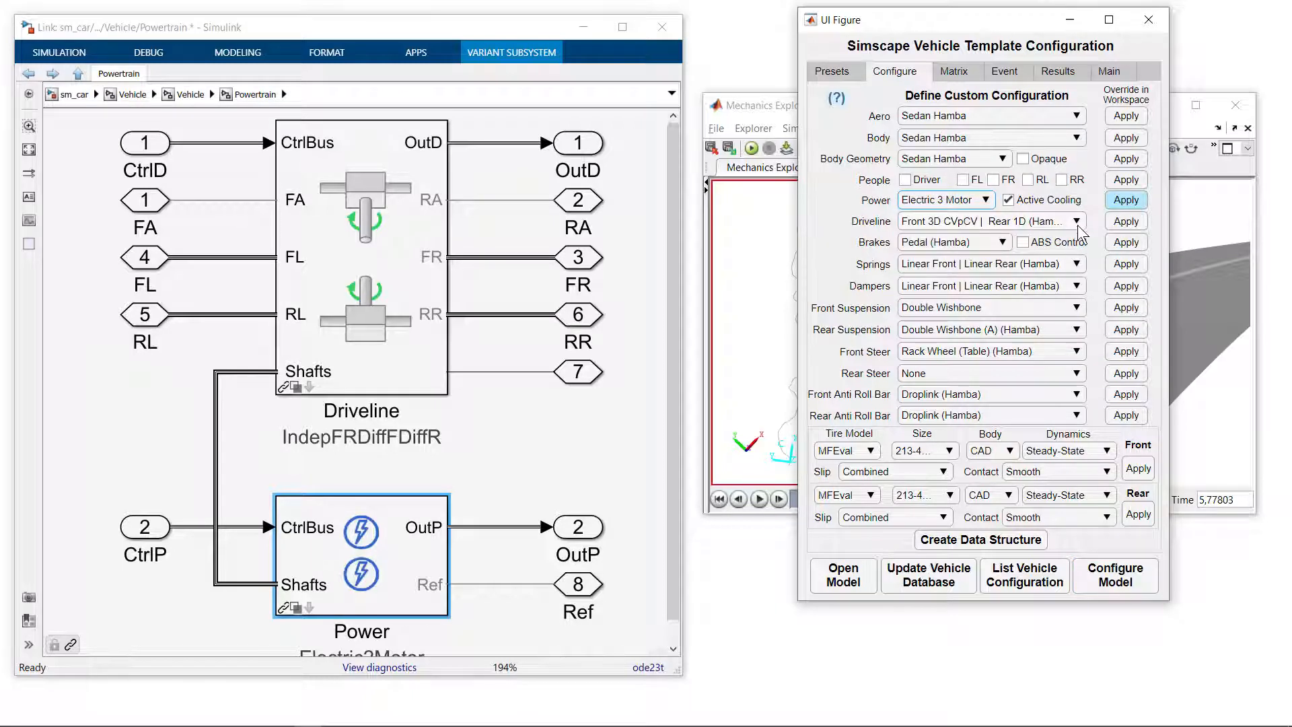
{"action": "left_click", "coordinate": [1077, 220]}
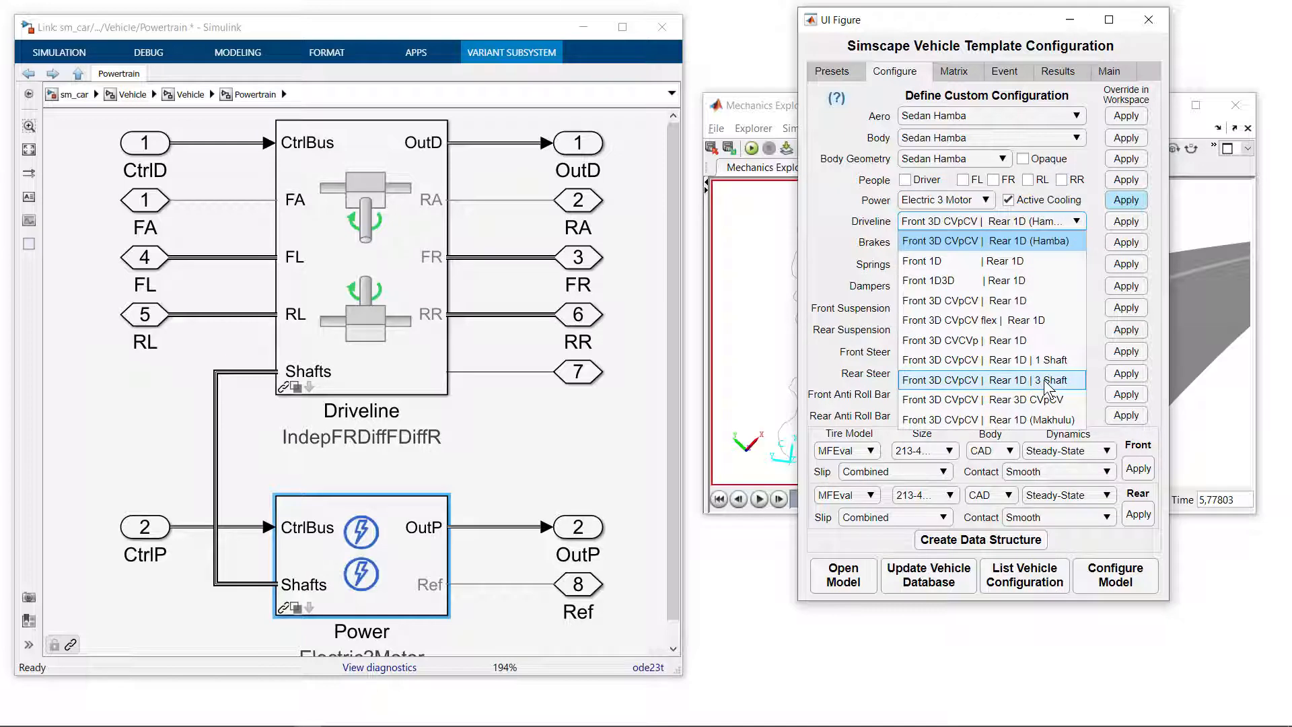
{"action": "left_click", "coordinate": [989, 380]}
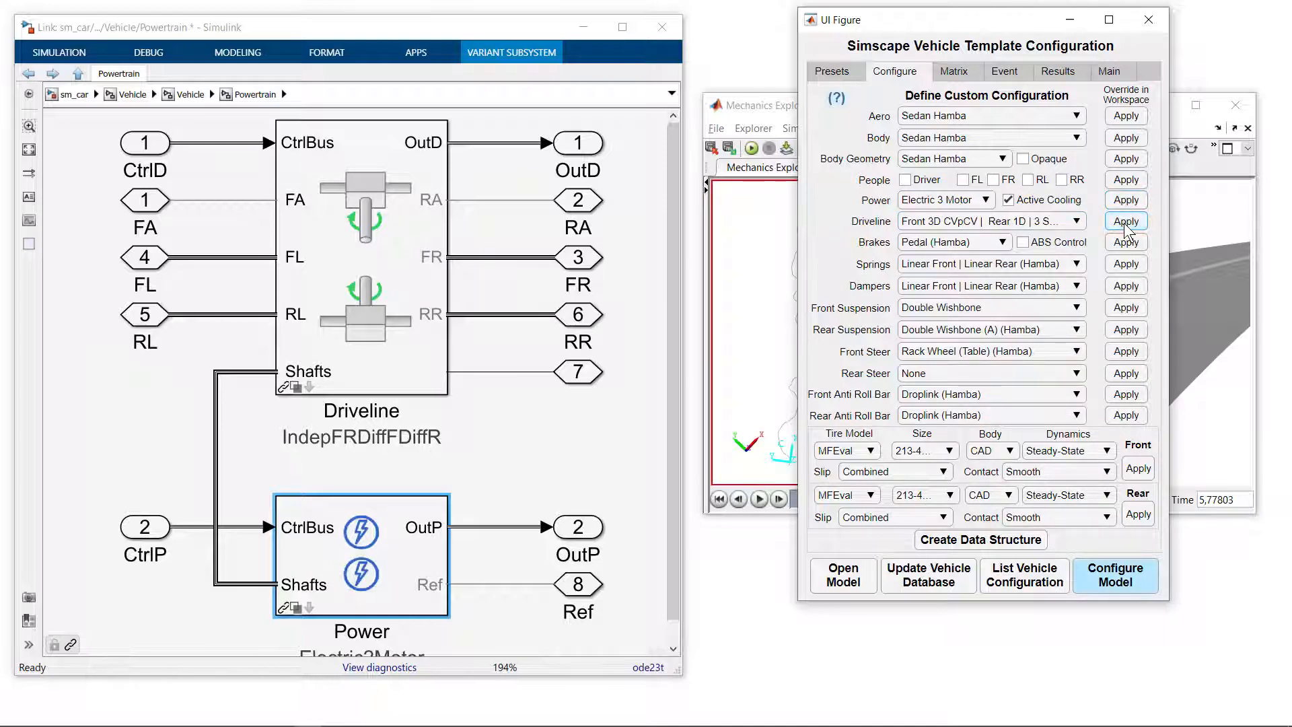
{"action": "mouse_move", "coordinate": [1115, 581]}
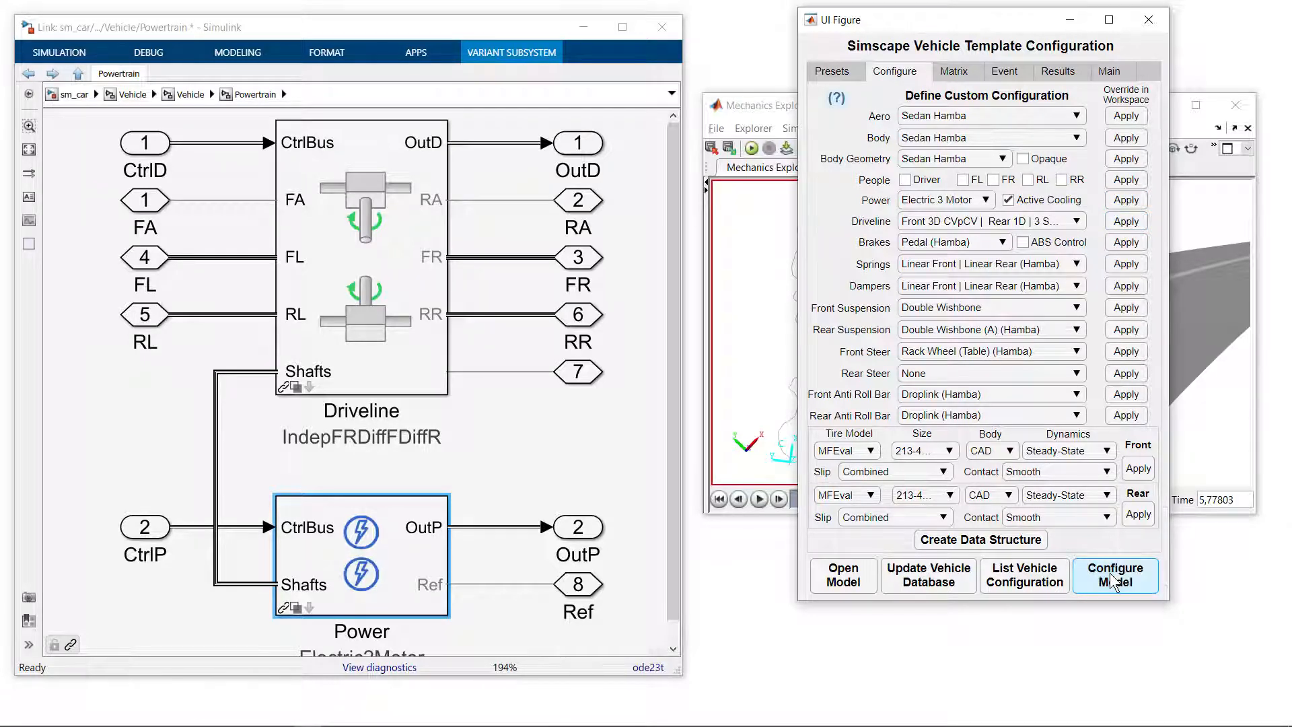
{"action": "left_click", "coordinate": [1115, 575]}
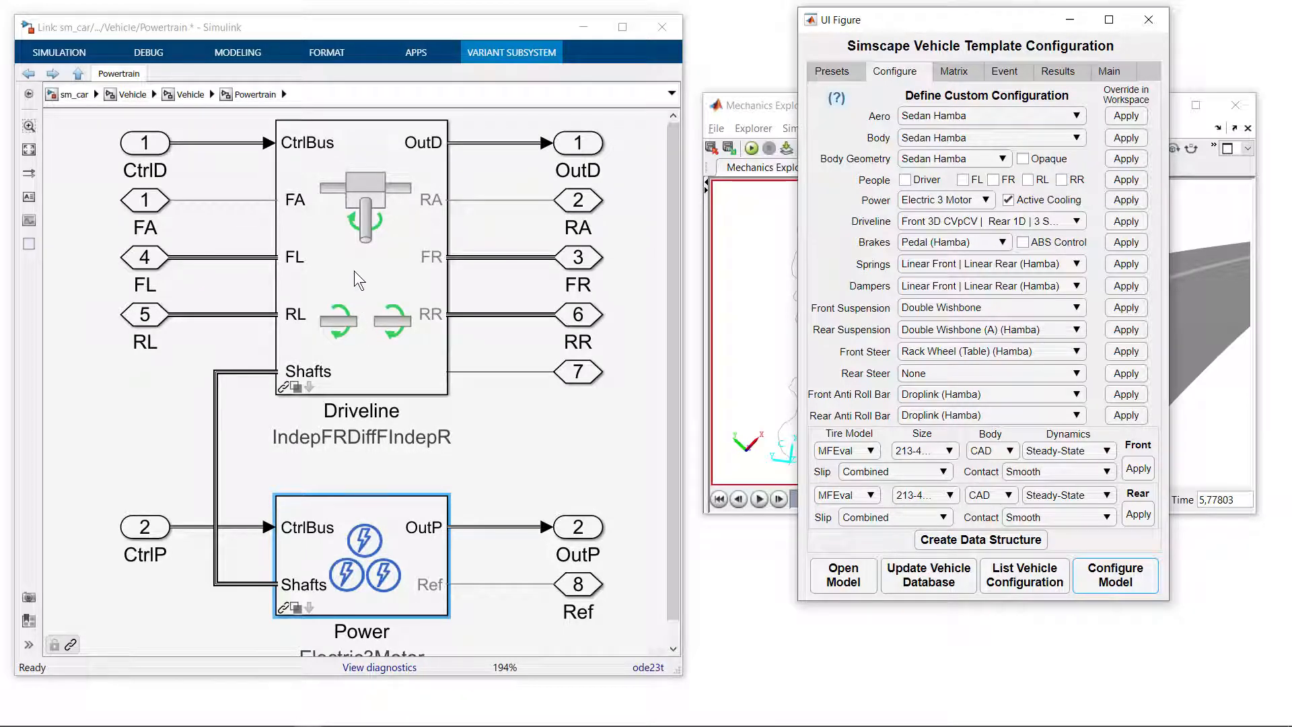
{"action": "mouse_move", "coordinate": [346, 312]}
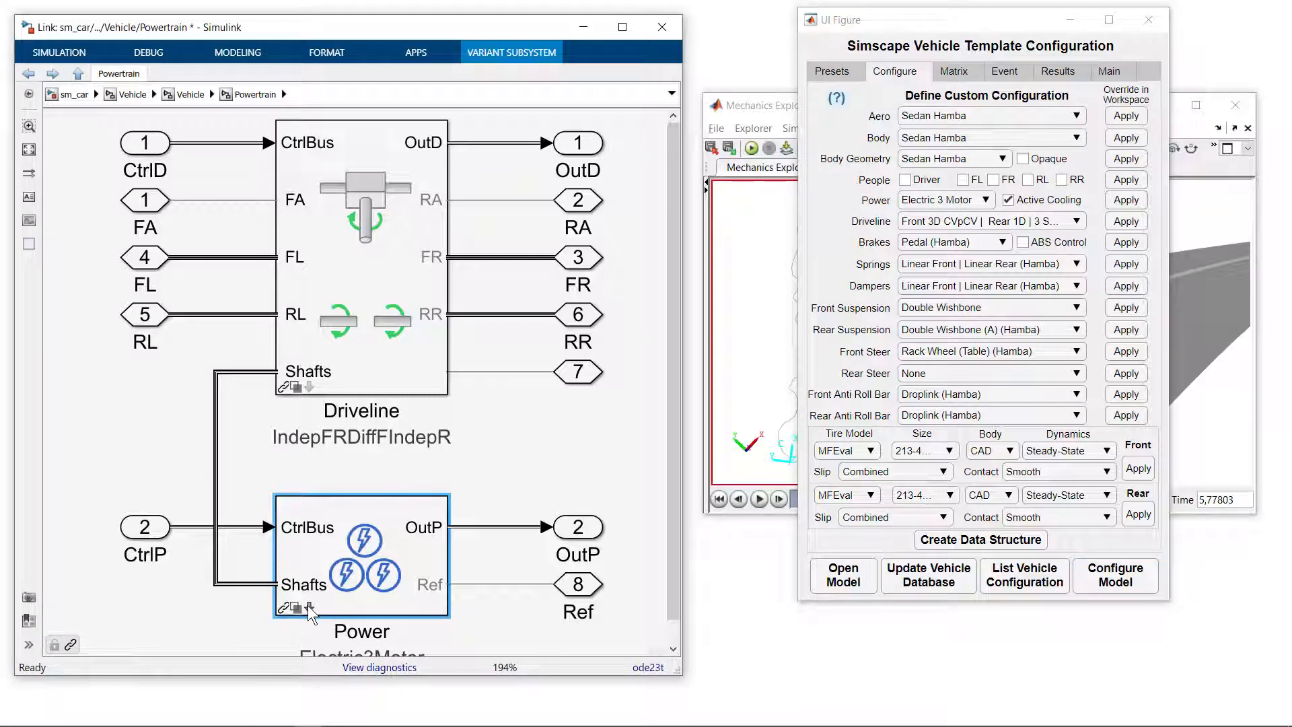
Inspect the Power and Electric3Motor variants, then go back to the sm_car top level
{"action": "double_click", "coordinate": [360, 556]}
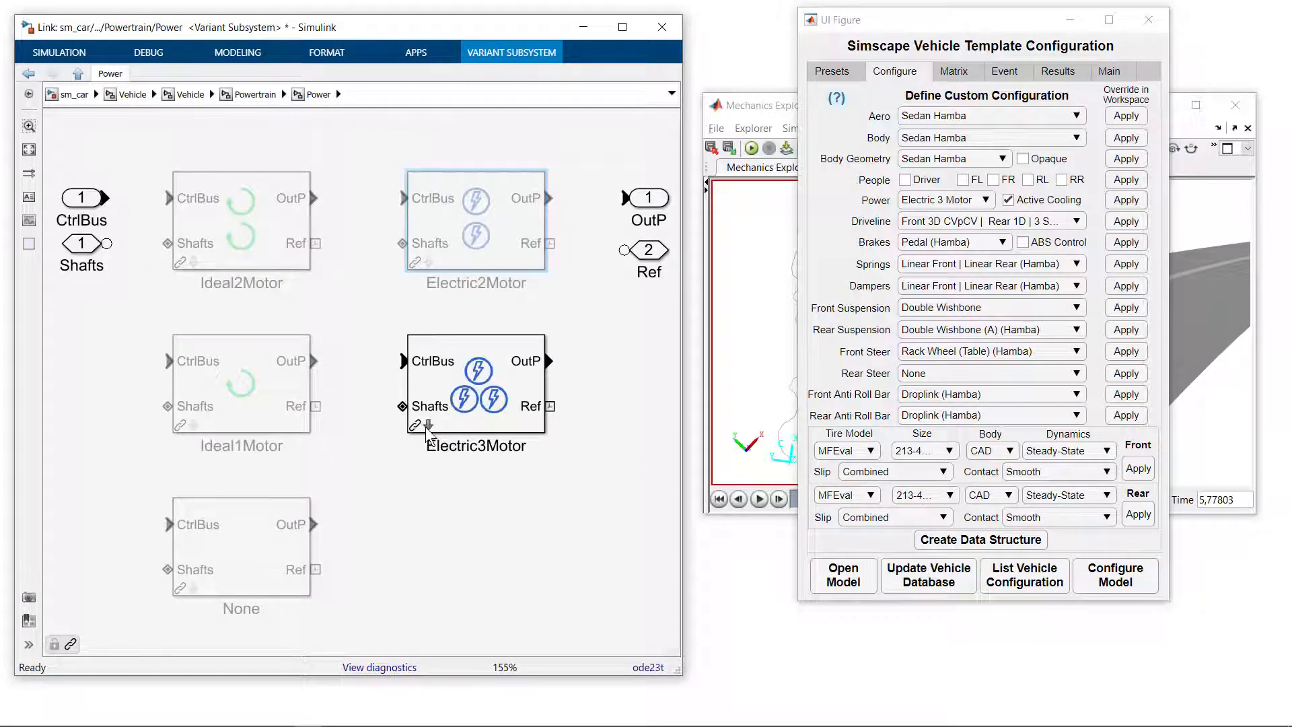
{"action": "double_click", "coordinate": [476, 383]}
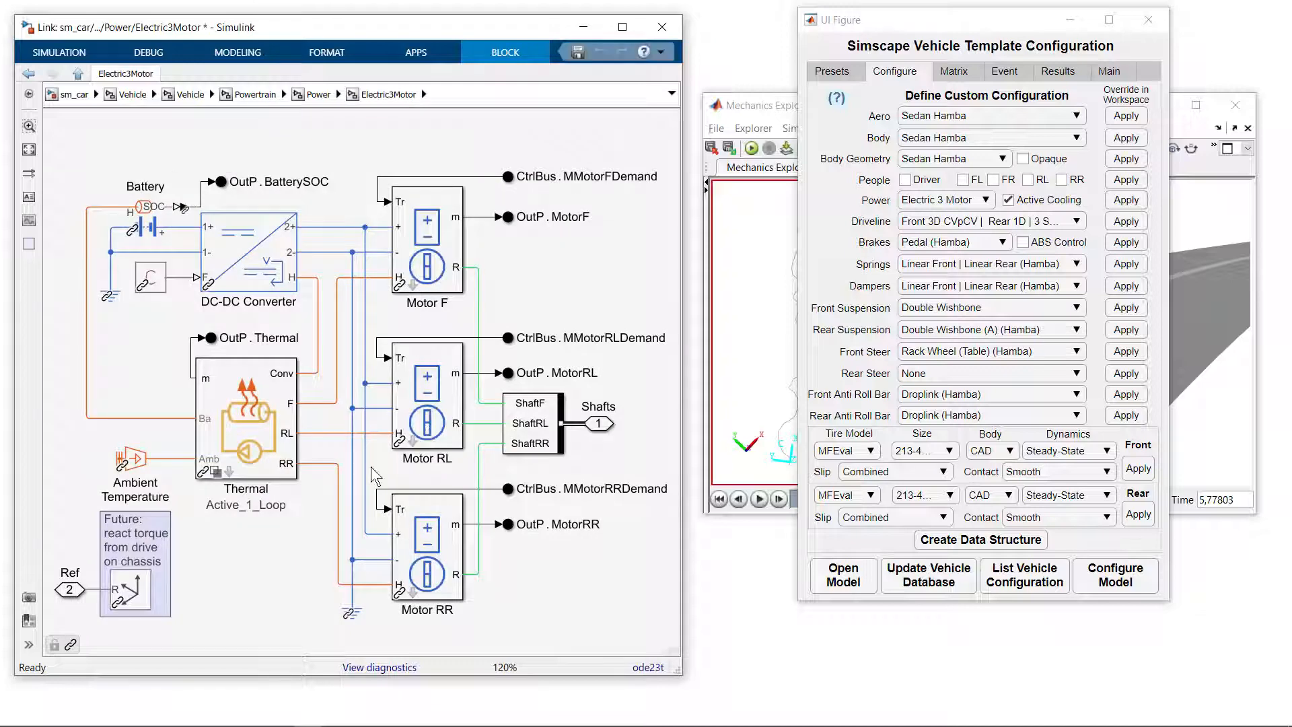
{"action": "left_click", "coordinate": [73, 94]}
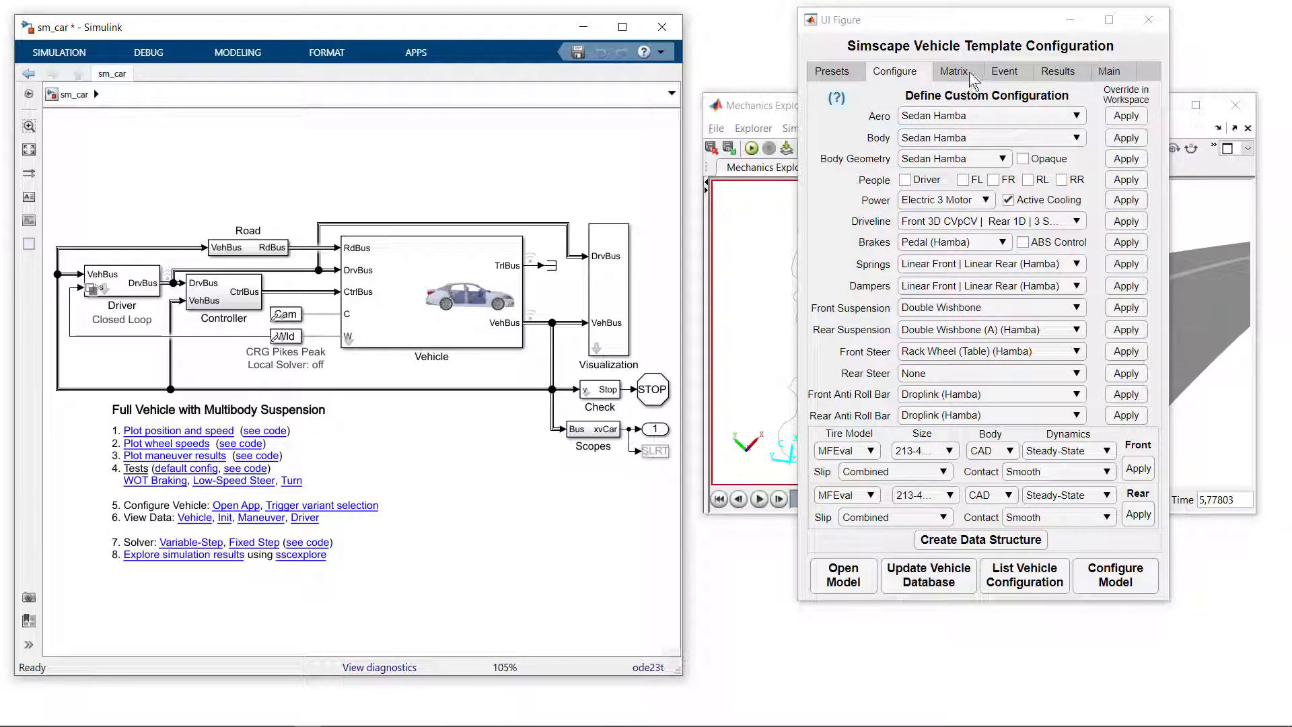
Switch the configuration app to its Event tab to view the maneuver options
{"action": "left_click", "coordinate": [1004, 70]}
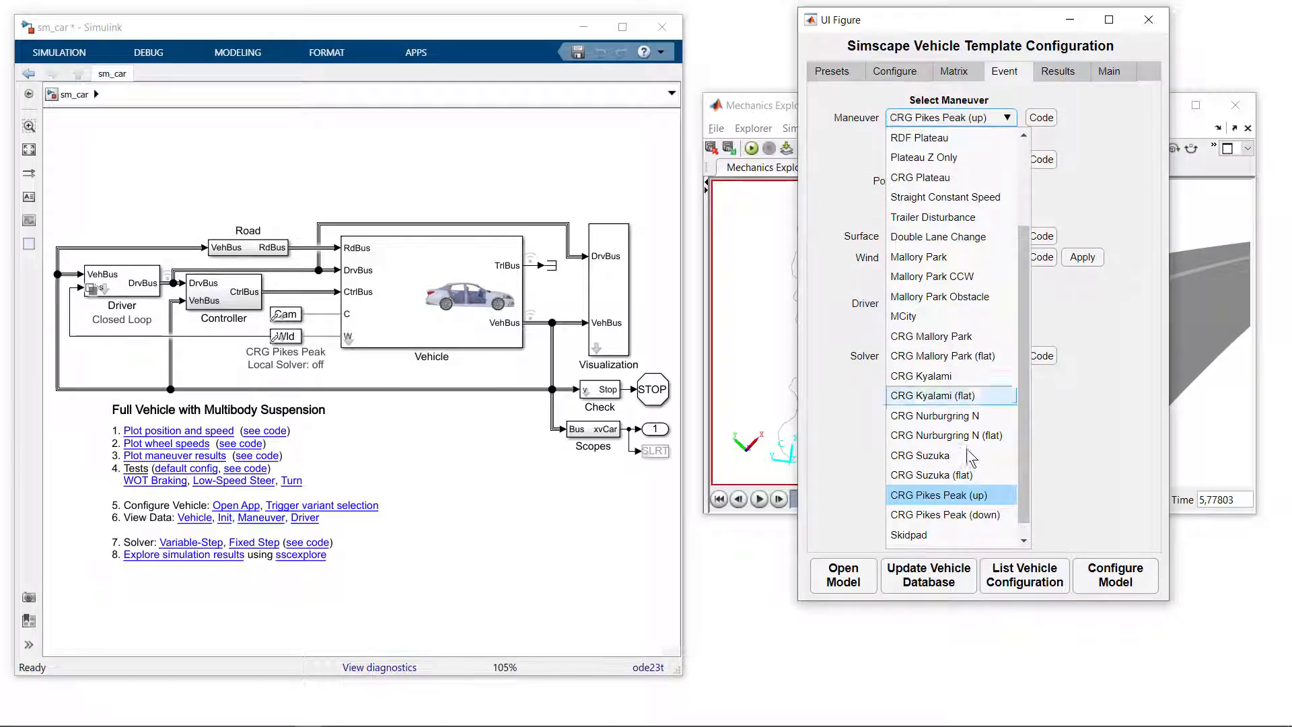
{"action": "mouse_move", "coordinate": [944, 514]}
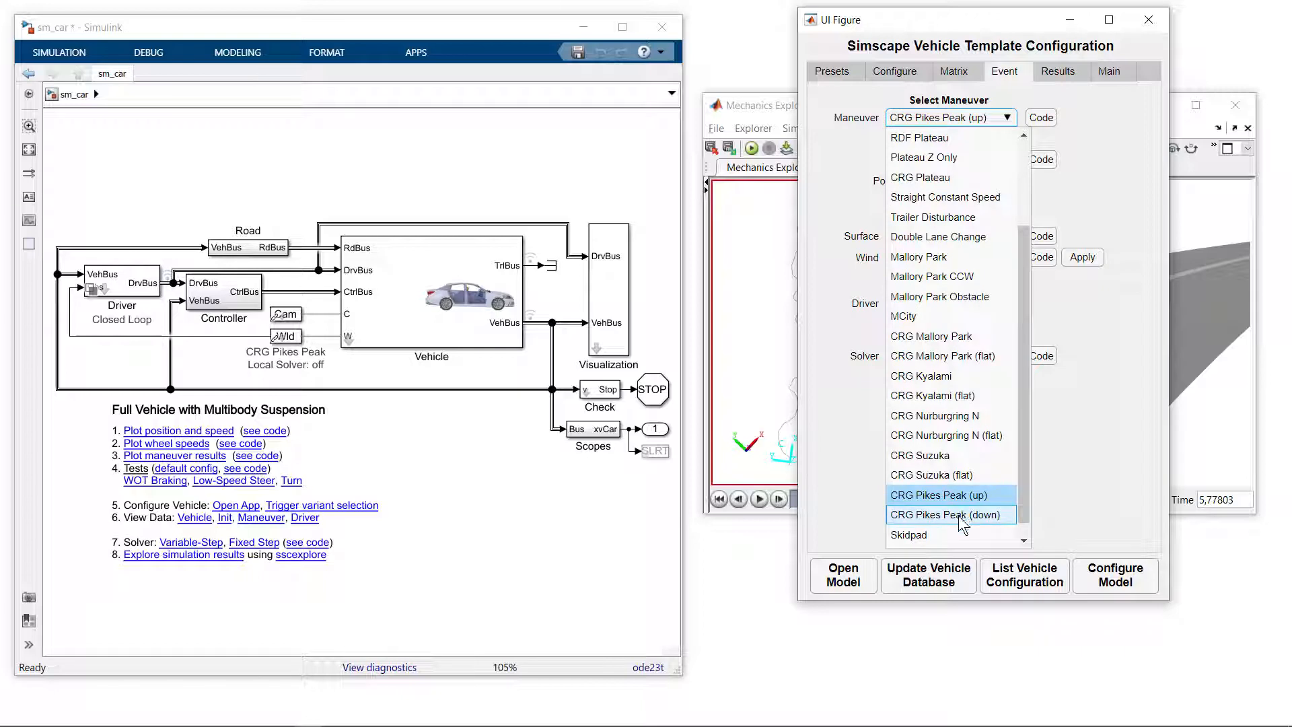